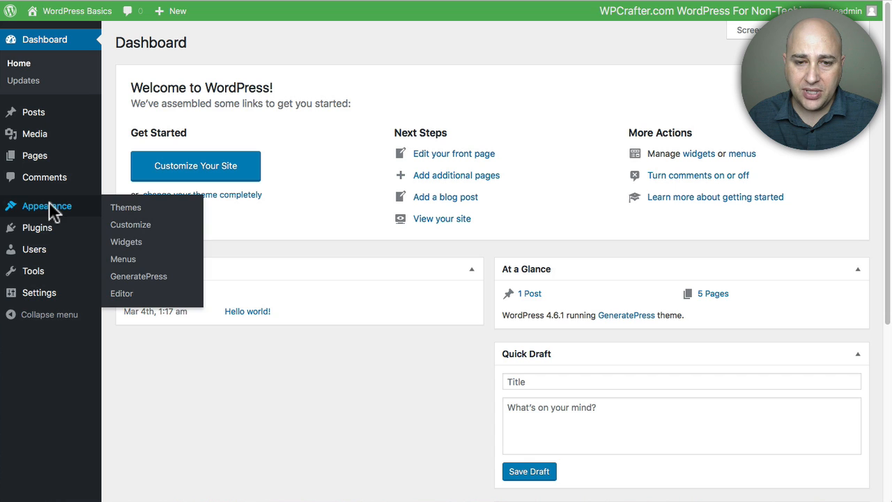
# Go to the navigation menus editor from the Appearance section of the dashboard
pyautogui.click(123, 258)
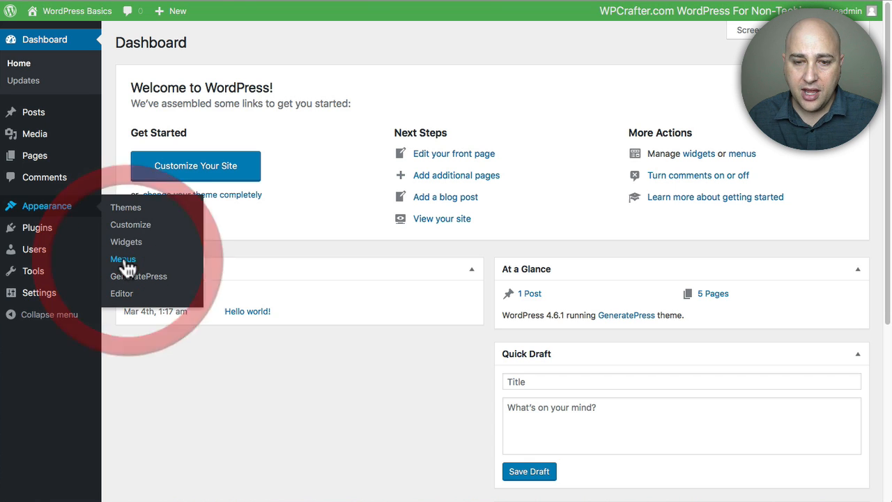
pyautogui.click(123, 258)
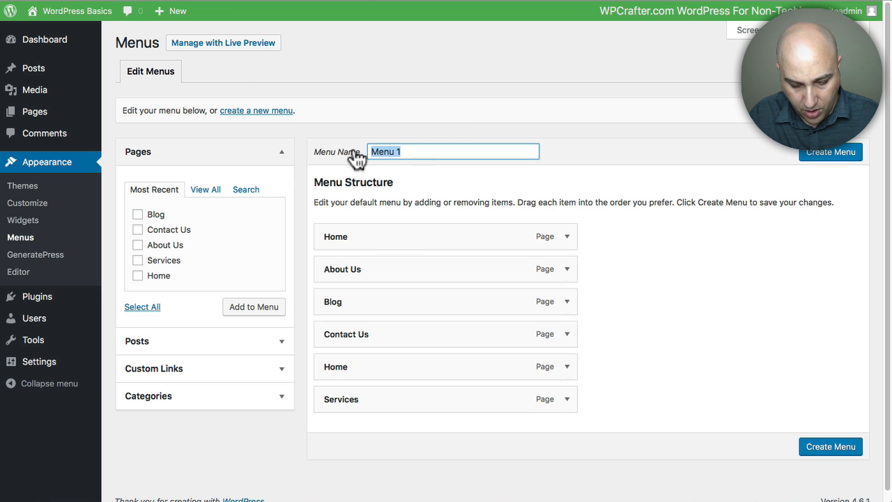
# Name the new menu 'Primary', create it and assign it to the Primary Menu location
pyautogui.write('Primary')
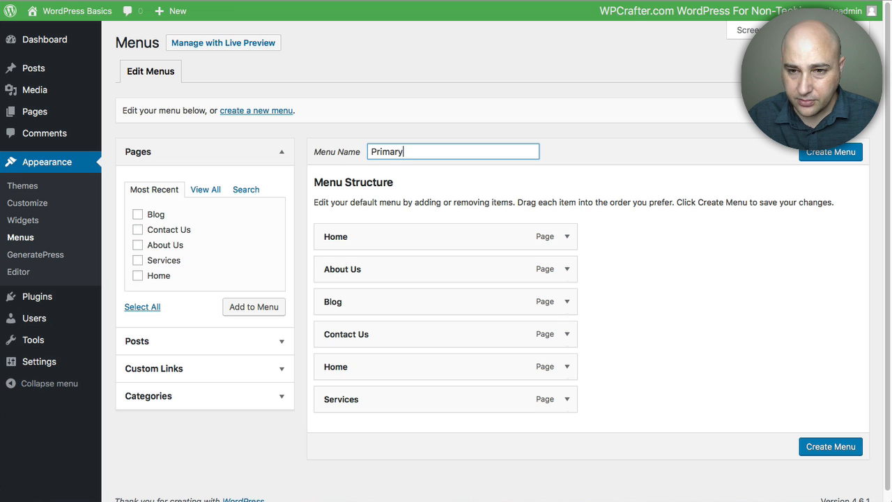
pyautogui.click(831, 152)
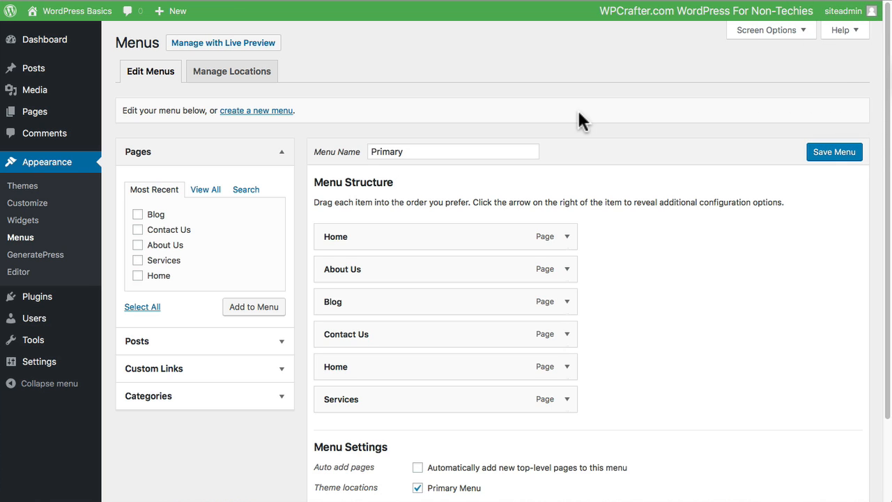
pyautogui.scroll(-3)
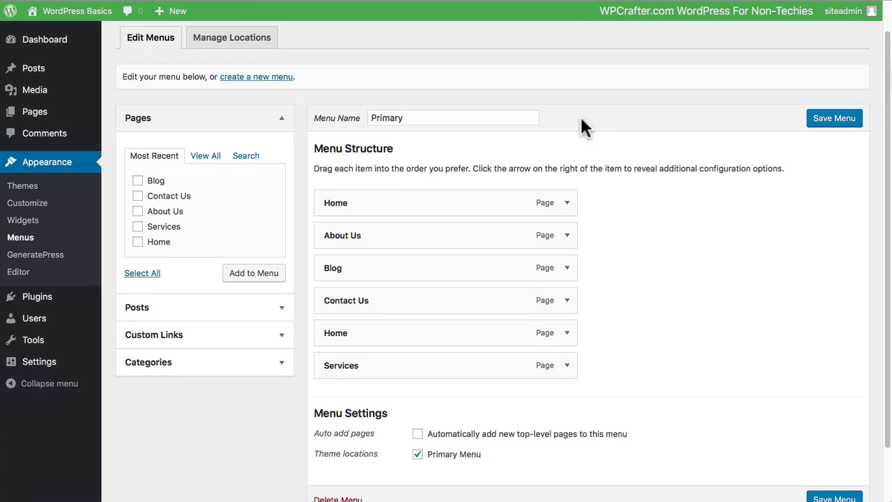
pyautogui.scroll(-3)
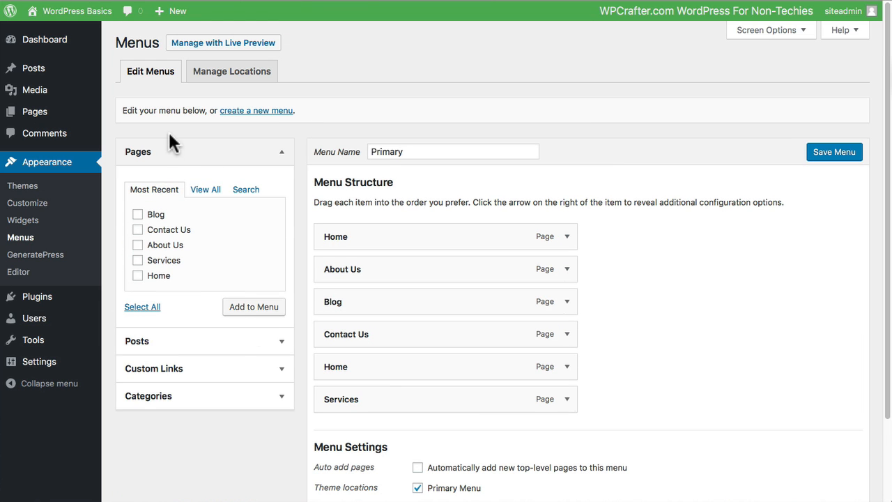
pyautogui.moveTo(194, 209)
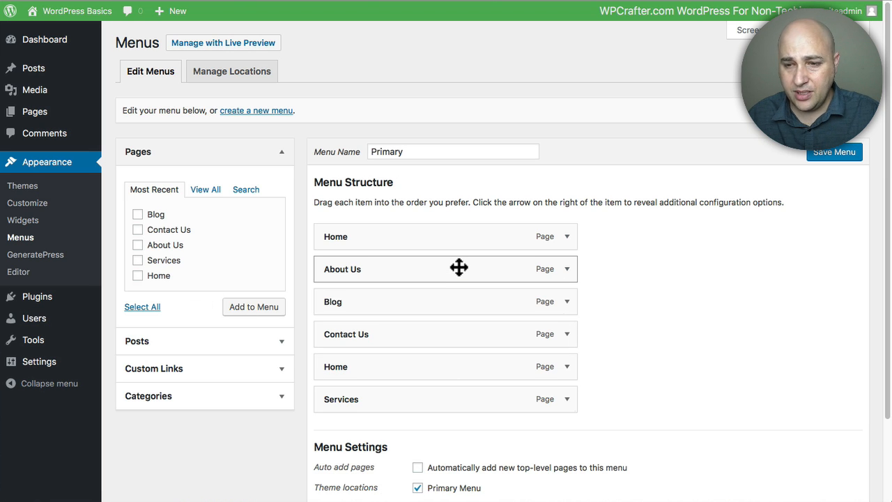
pyautogui.moveTo(416, 245)
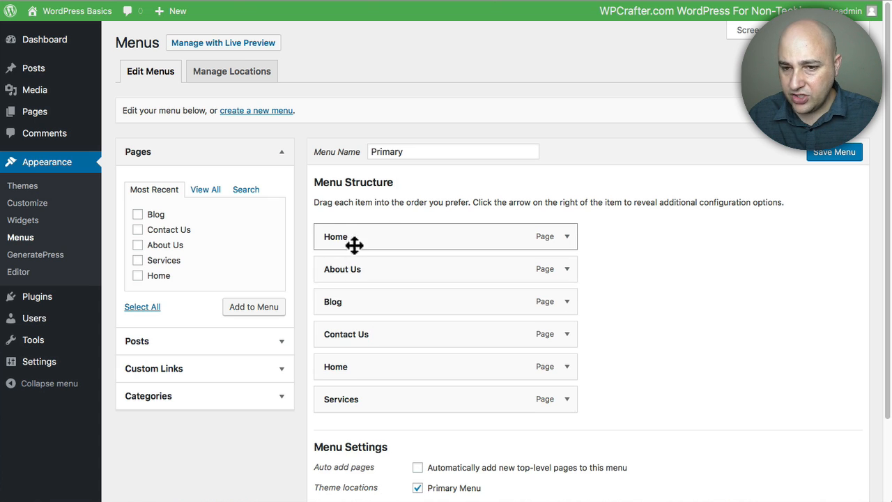
pyautogui.moveTo(396, 399)
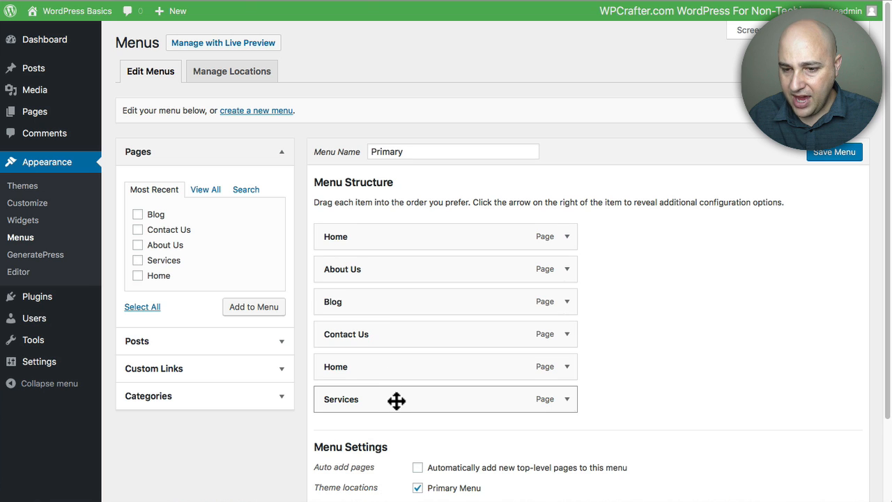
# Reorder the items so Services is second and Blog third, keeping Services top-level
pyautogui.moveTo(396, 399); pyautogui.dragTo(396, 264)
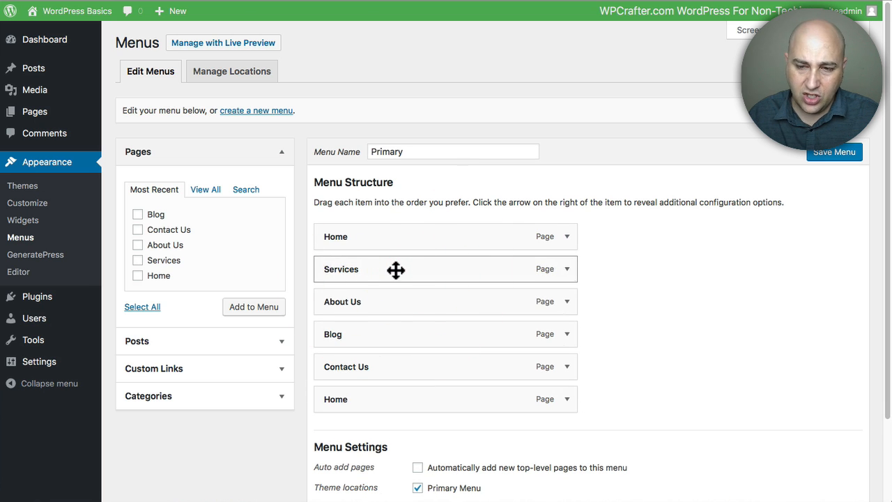
pyautogui.moveTo(396, 271); pyautogui.dragTo(424, 271)
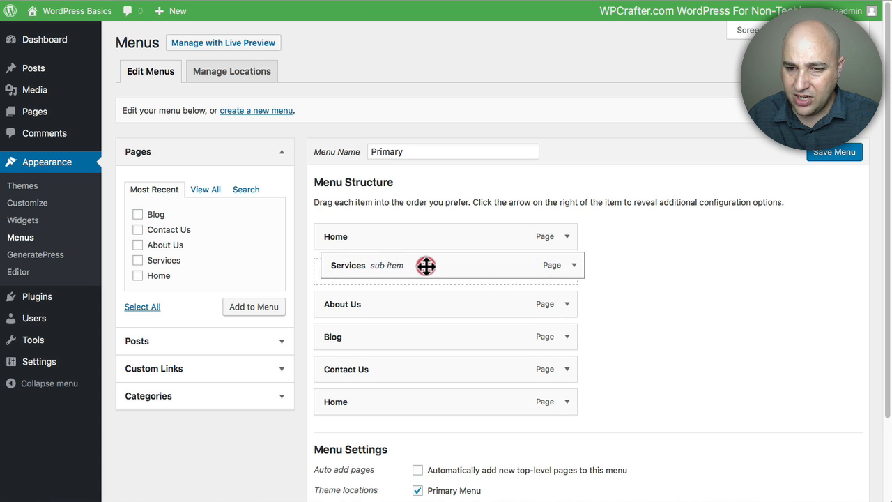
pyautogui.moveTo(427, 265); pyautogui.dragTo(379, 271)
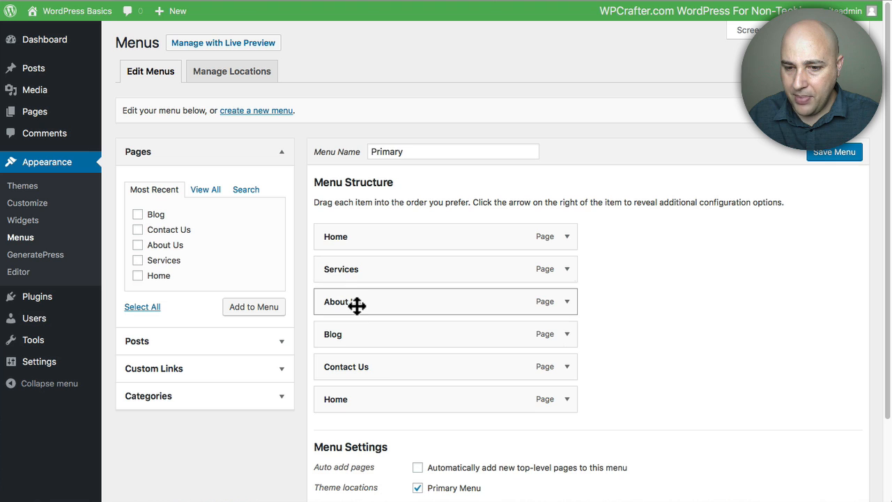
pyautogui.moveTo(359, 306); pyautogui.dragTo(387, 341)
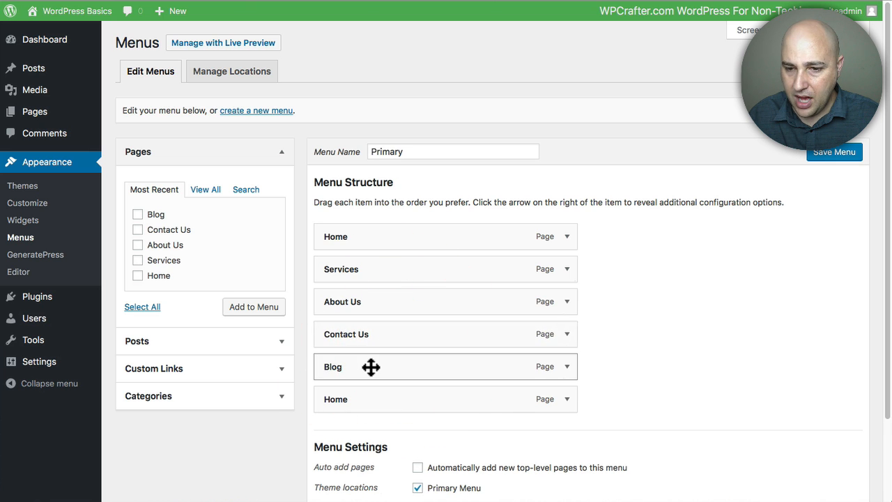
pyautogui.moveTo(371, 366); pyautogui.dragTo(375, 301)
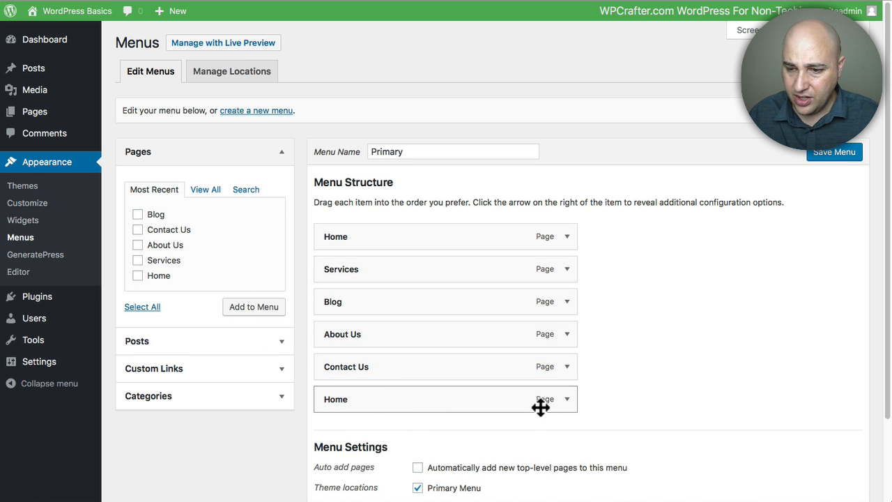
# Expand the duplicate Home item's settings so it can be removed
pyautogui.scroll(-3)
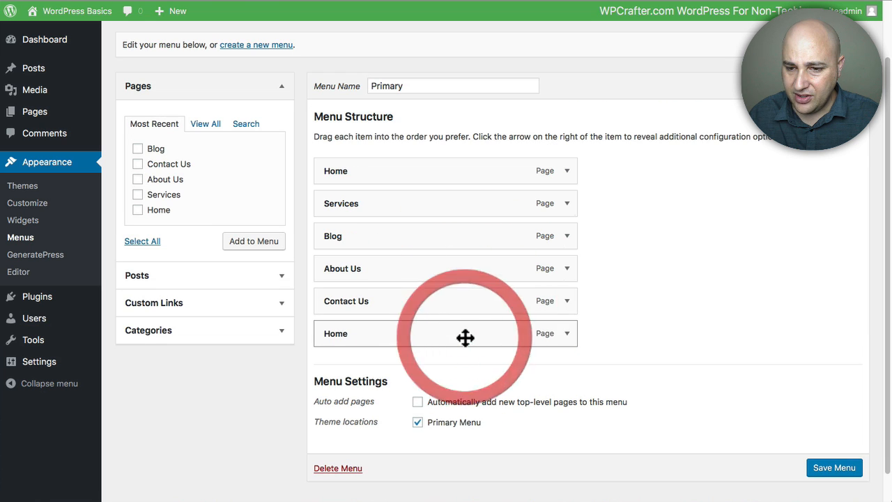
pyautogui.click(566, 333)
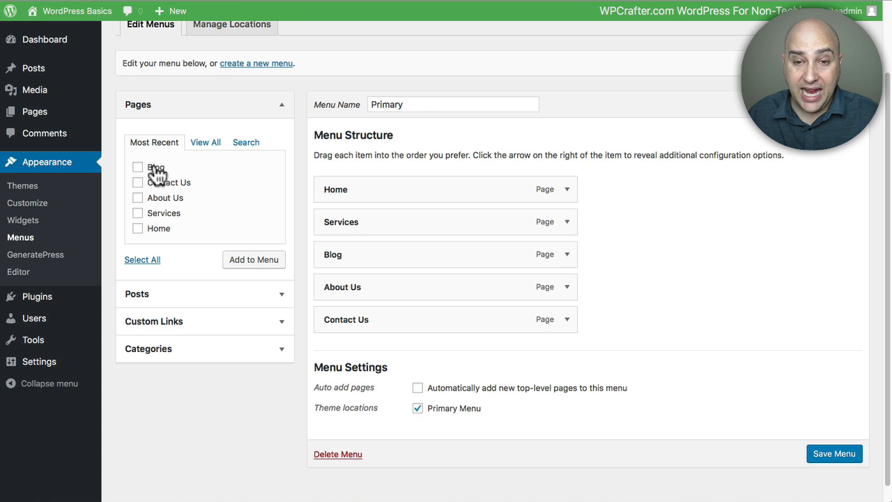
# Browse the Pages box views — View All, Most Recent and Search — before collapsing it
pyautogui.click(205, 142)
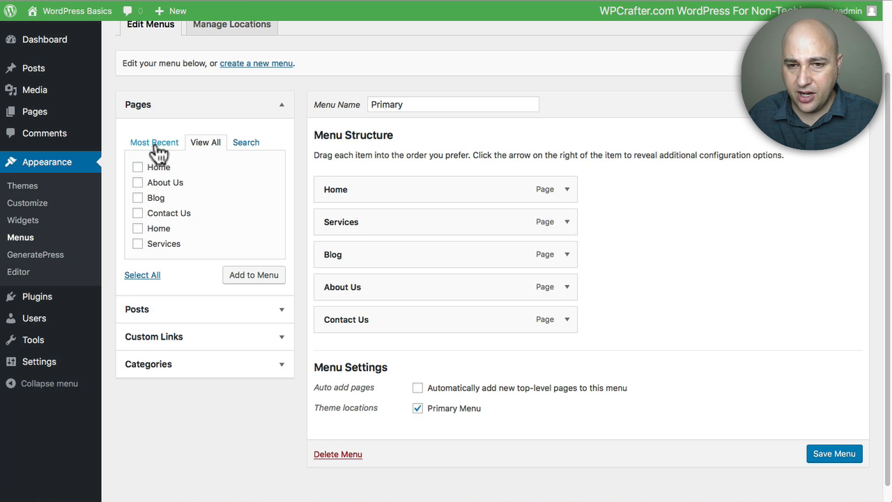
pyautogui.click(154, 142)
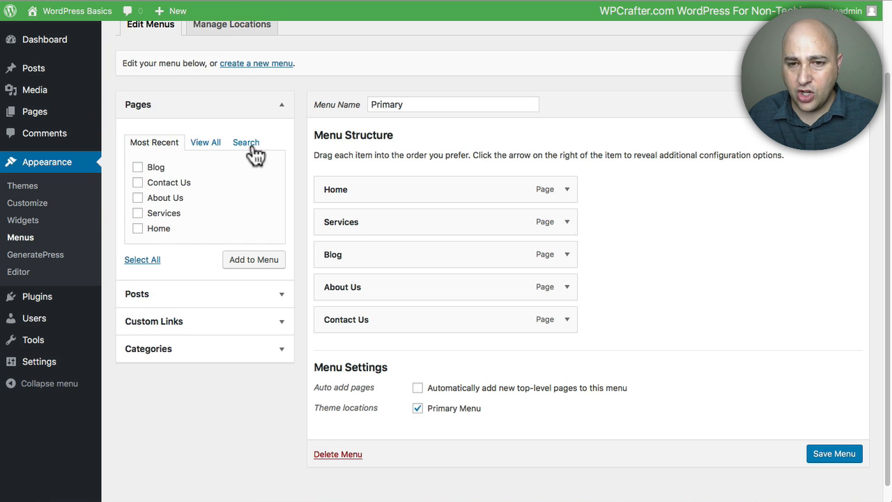
pyautogui.click(245, 143)
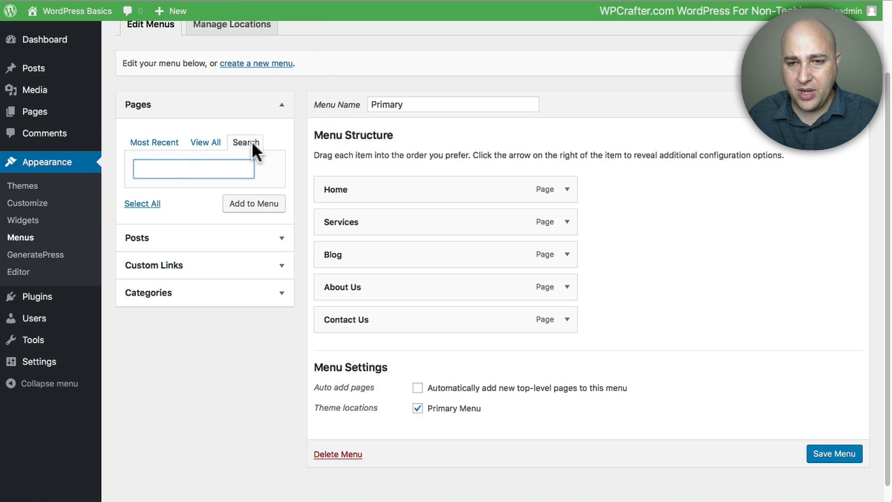
pyautogui.click(153, 142)
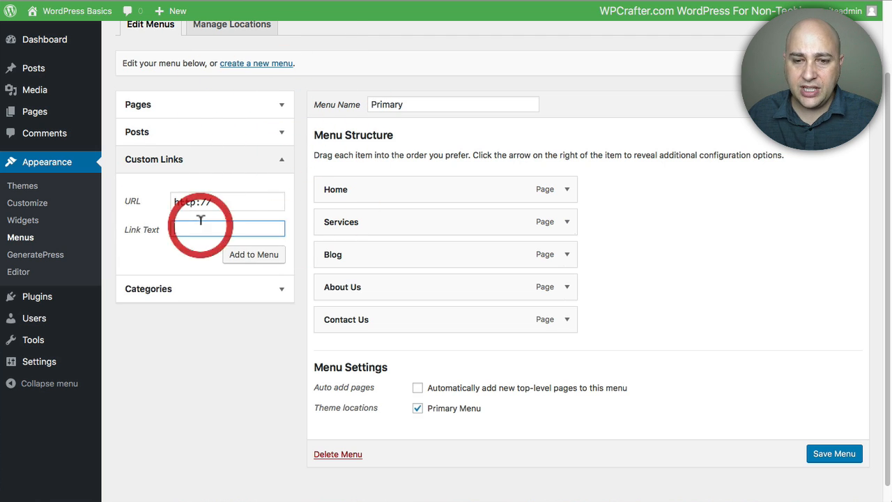
pyautogui.click(227, 229)
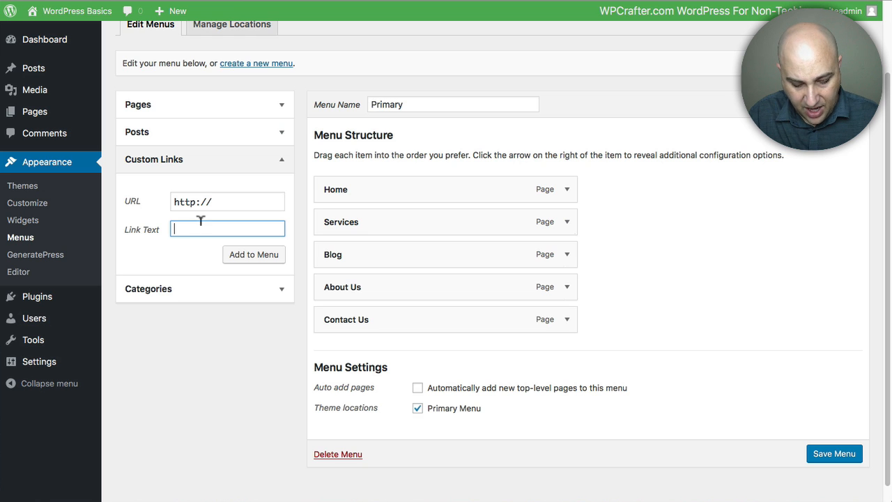
pyautogui.write('Googl')
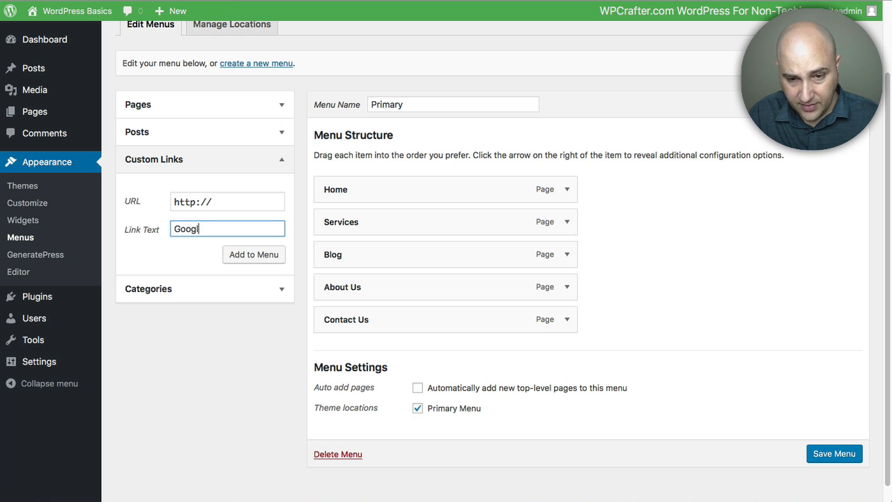
pyautogui.click(227, 201)
pyautogui.write('google.com')
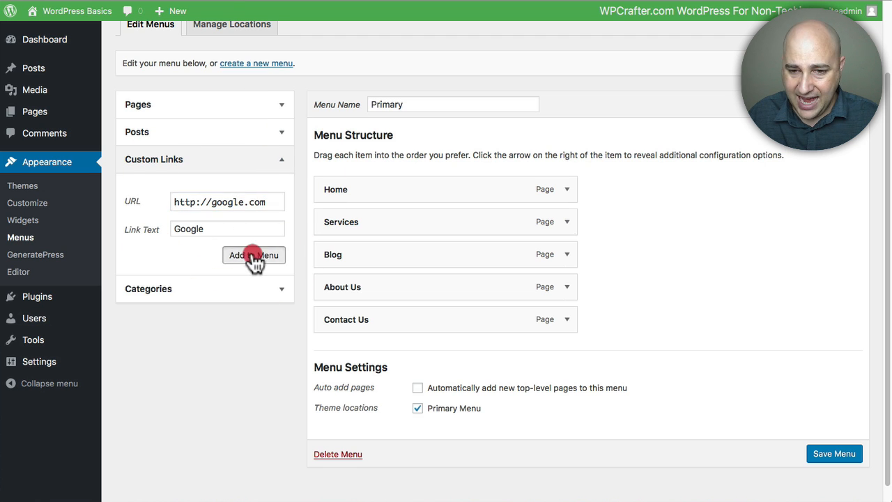
pyautogui.click(254, 255)
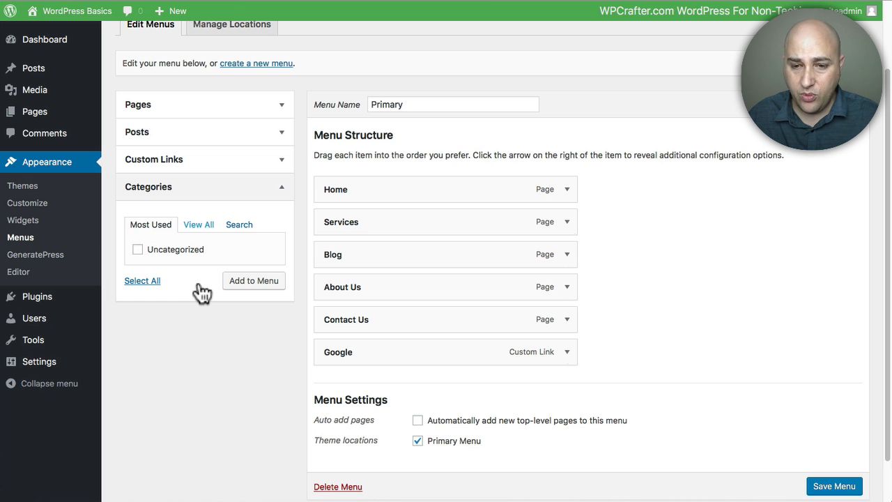
pyautogui.moveTo(201, 268)
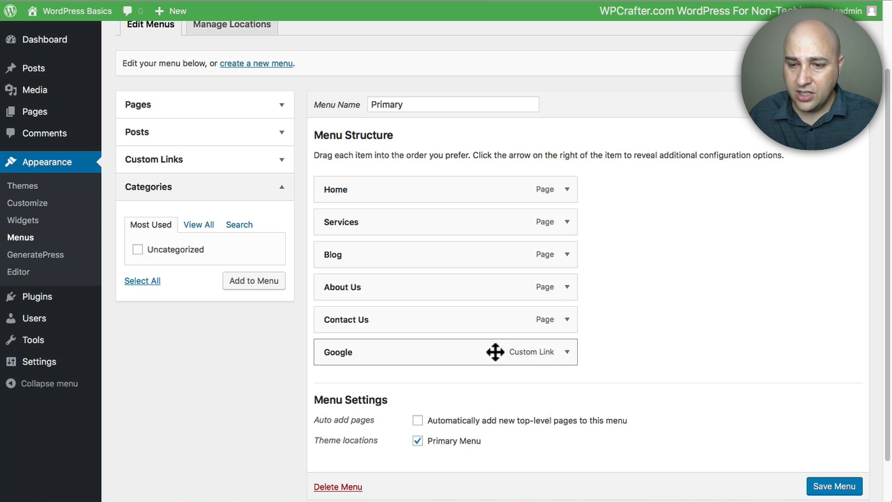
# Move the Google item around, then remove it from the Primary menu
pyautogui.moveTo(496, 352); pyautogui.dragTo(497, 320)
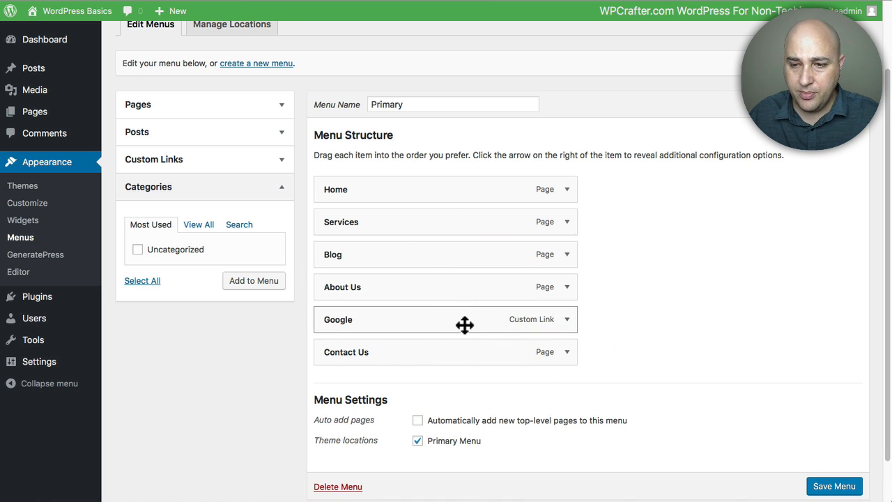
pyautogui.moveTo(465, 326); pyautogui.dragTo(572, 356)
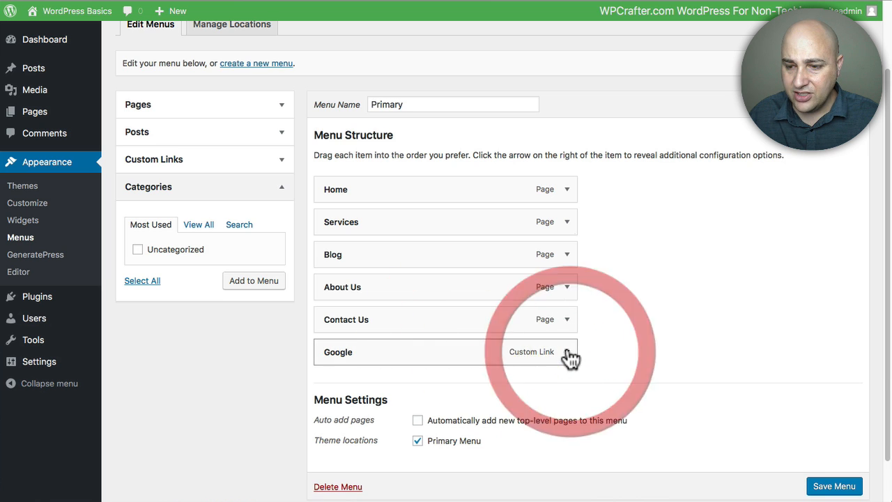
pyautogui.click(571, 352)
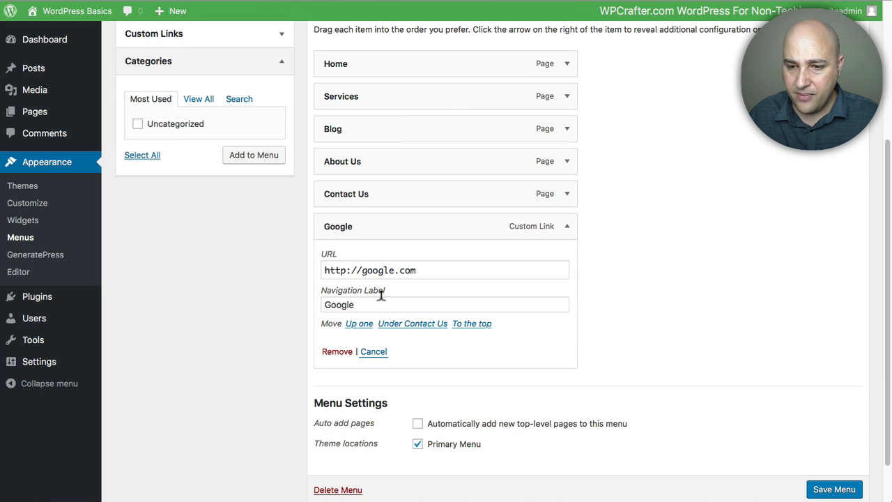
pyautogui.doubleClick(340, 304)
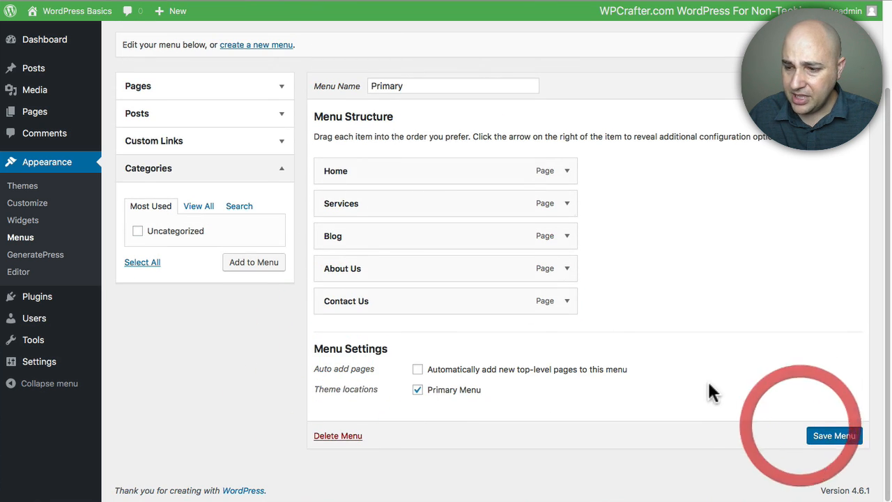
# Save the Primary menu and view the header navigation and footer on the live site
pyautogui.click(834, 435)
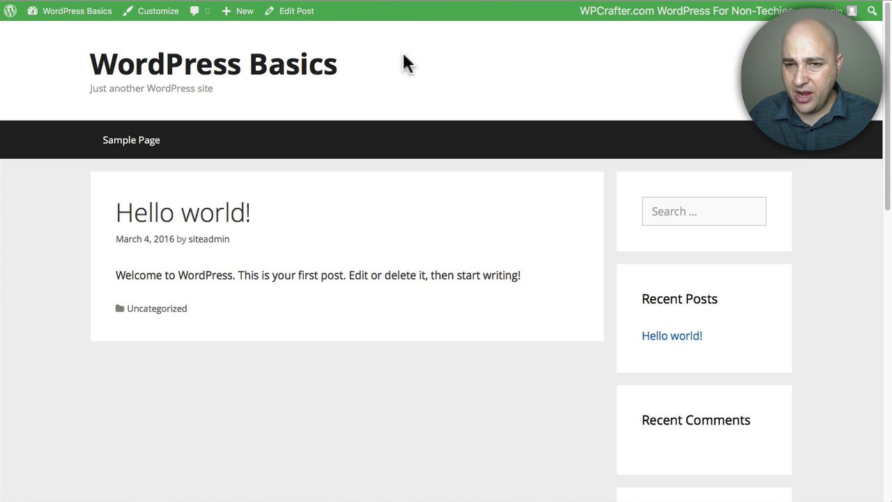
pyautogui.moveTo(610, 106)
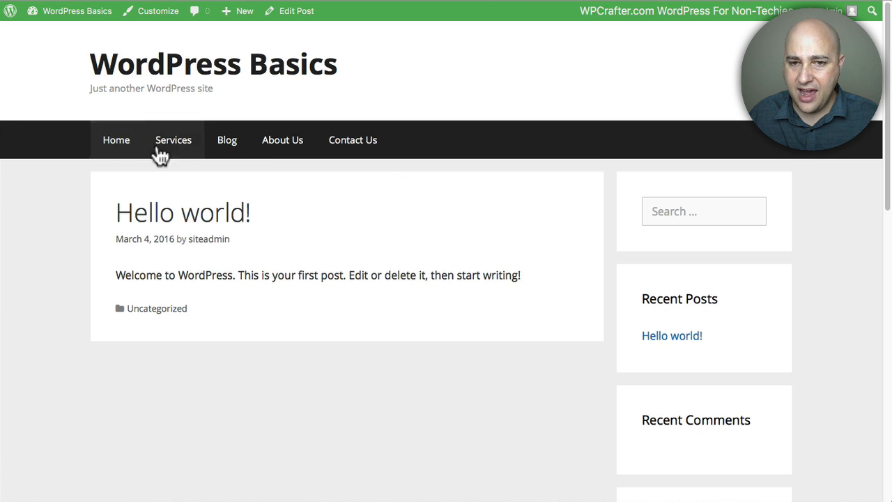
pyautogui.moveTo(359, 159)
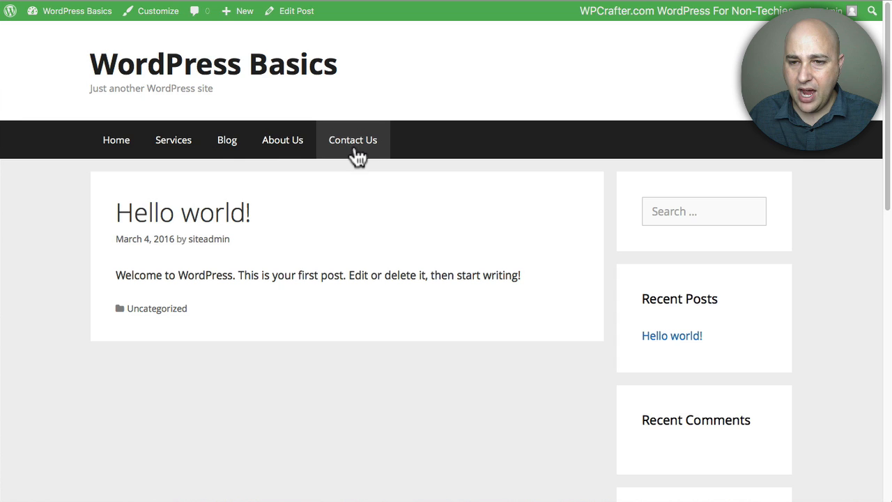
pyautogui.moveTo(320, 149)
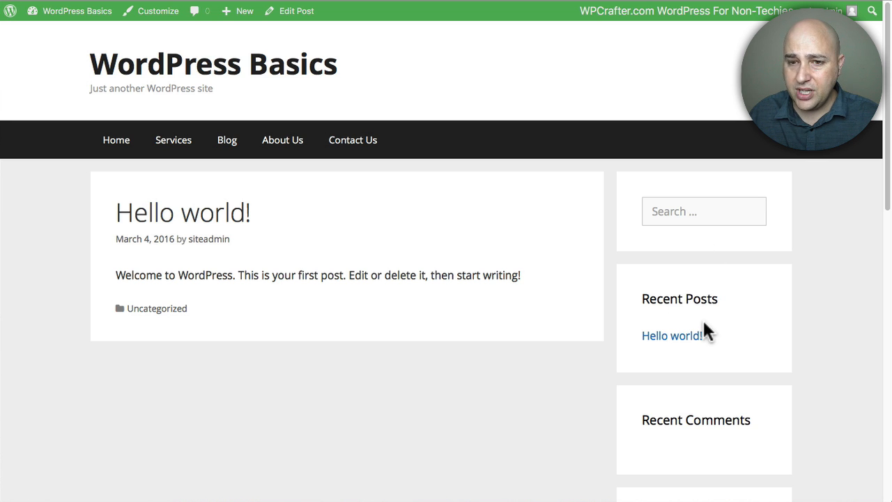
pyautogui.scroll(-3)
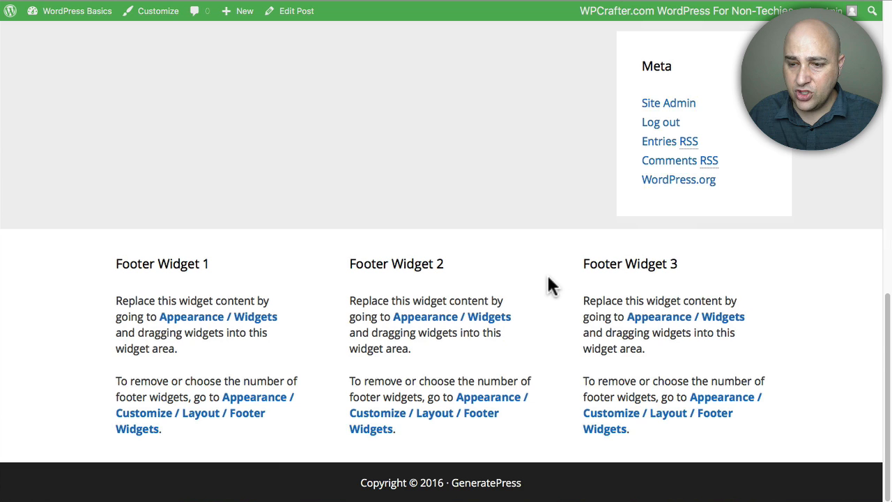
pyautogui.moveTo(160, 318)
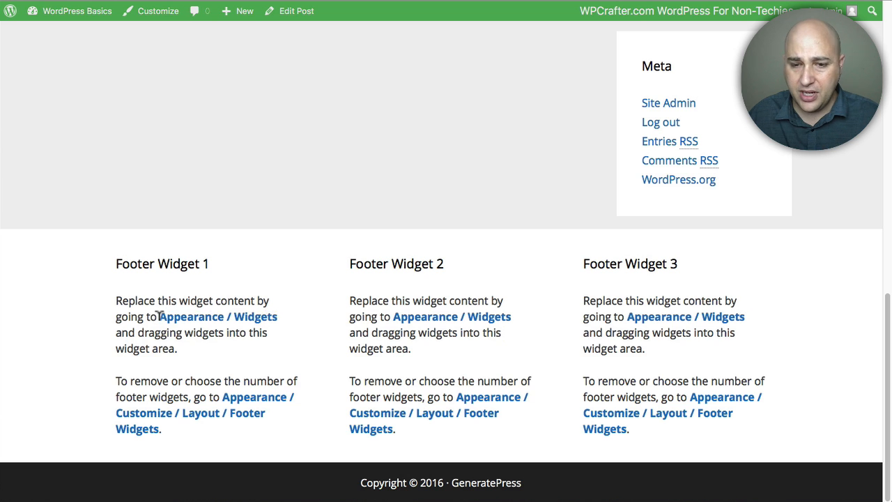
pyautogui.moveTo(654, 334)
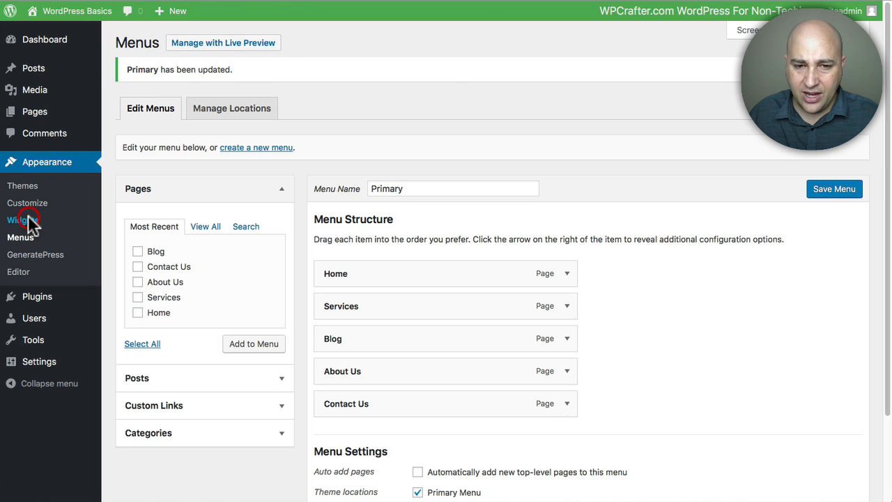
# Go to the widget management page under Appearance
pyautogui.click(22, 220)
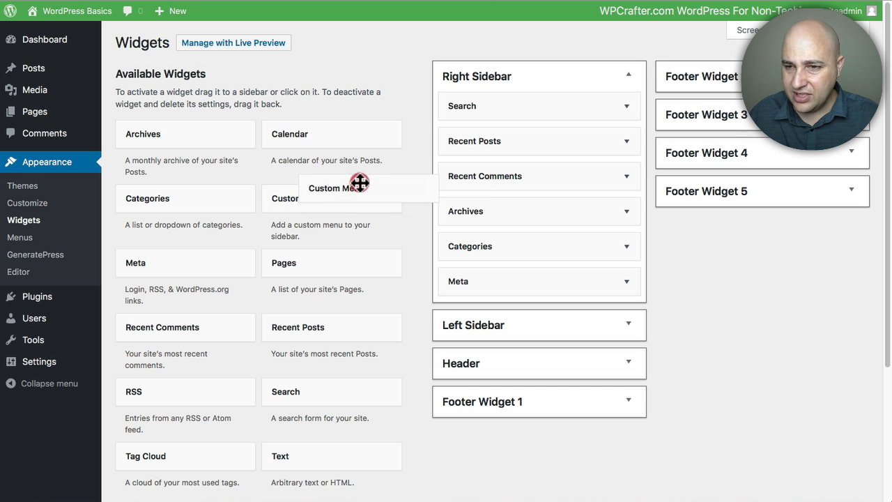
# Add a Custom Menu widget titled 'Main Menu' showing Primary to the Right Sidebar and save it
pyautogui.moveTo(360, 181); pyautogui.dragTo(505, 100)
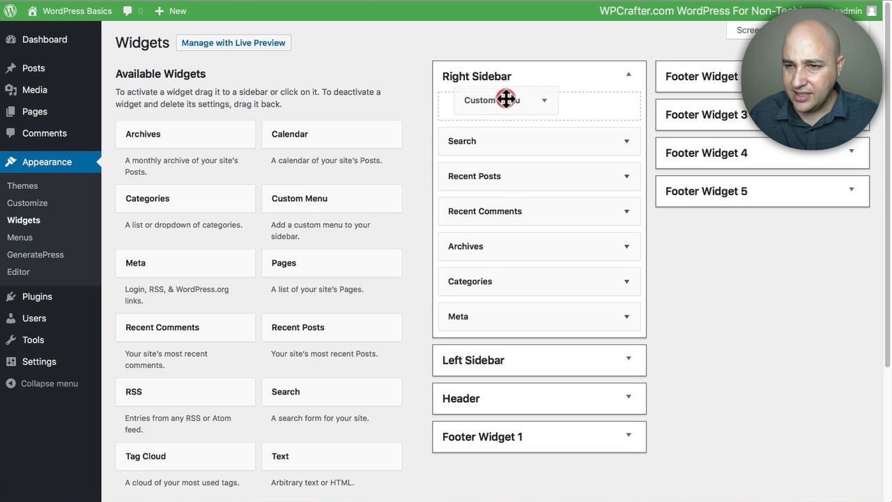
pyautogui.click(505, 100)
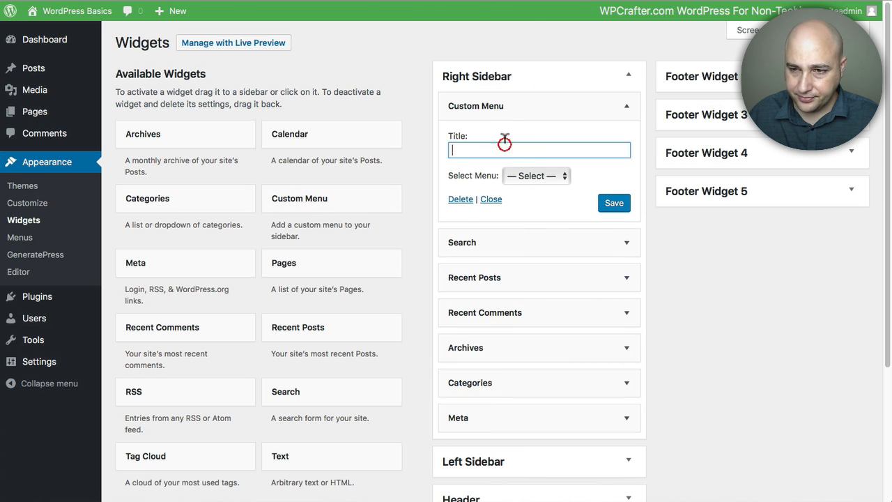
pyautogui.write('Main')
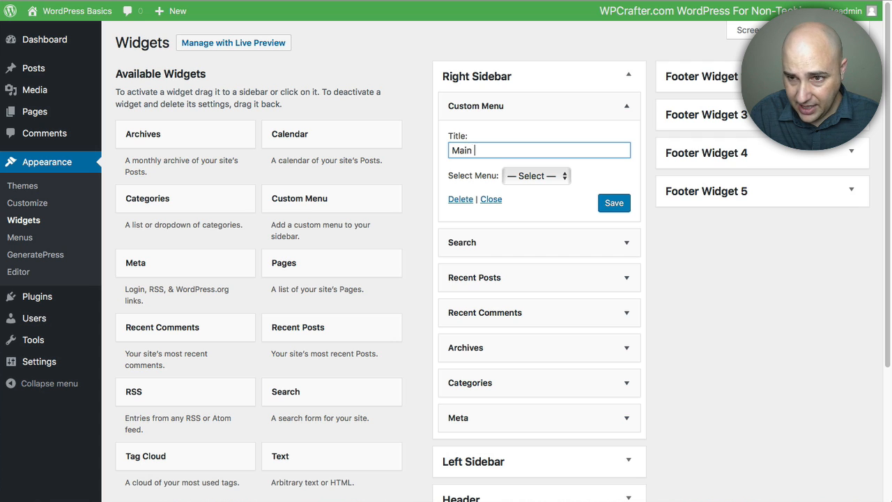
pyautogui.write('Menu')
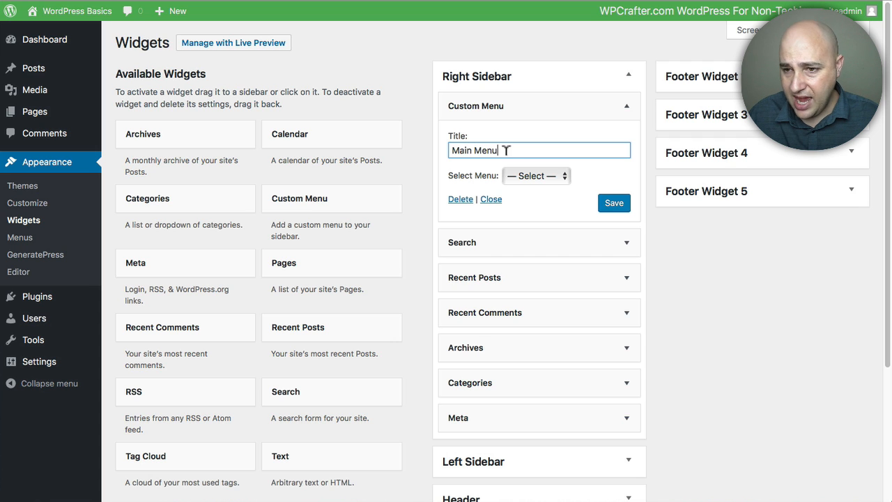
pyautogui.click(535, 175)
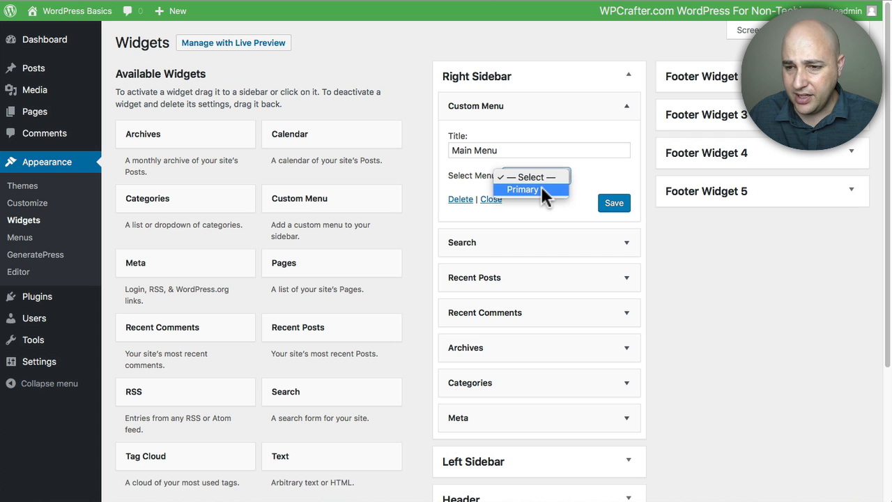
pyautogui.click(524, 190)
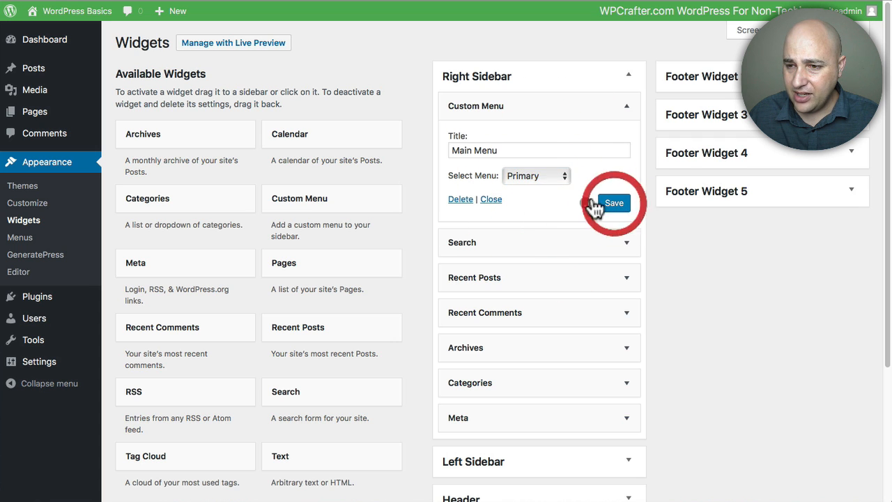
pyautogui.click(614, 204)
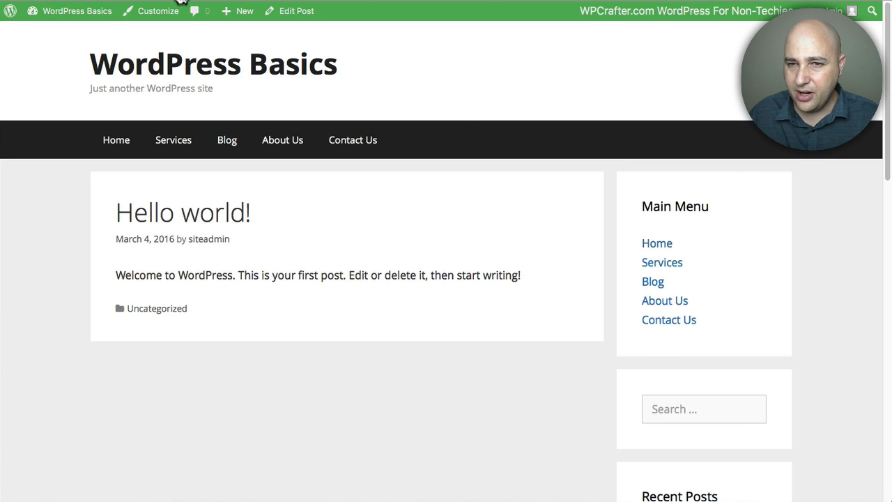
pyautogui.scroll(-3)
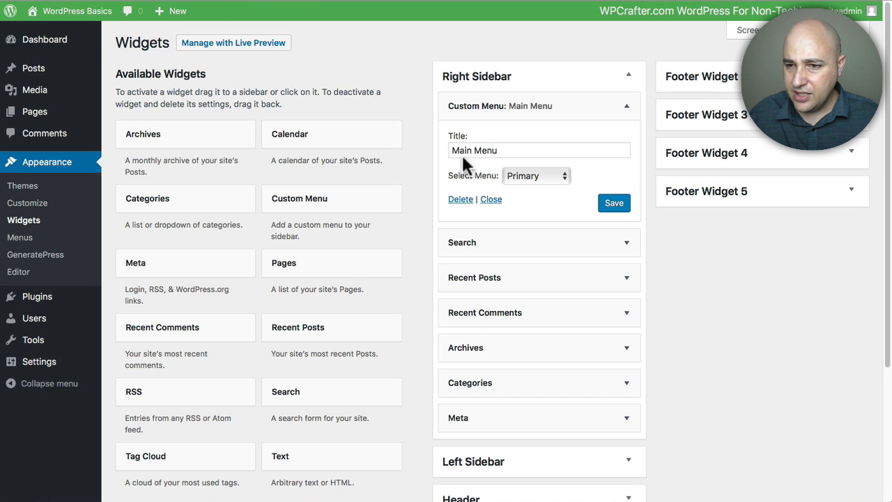
# Move the Custom Menu widget out of the Right Sidebar into Footer Widget 1
pyautogui.click(490, 198)
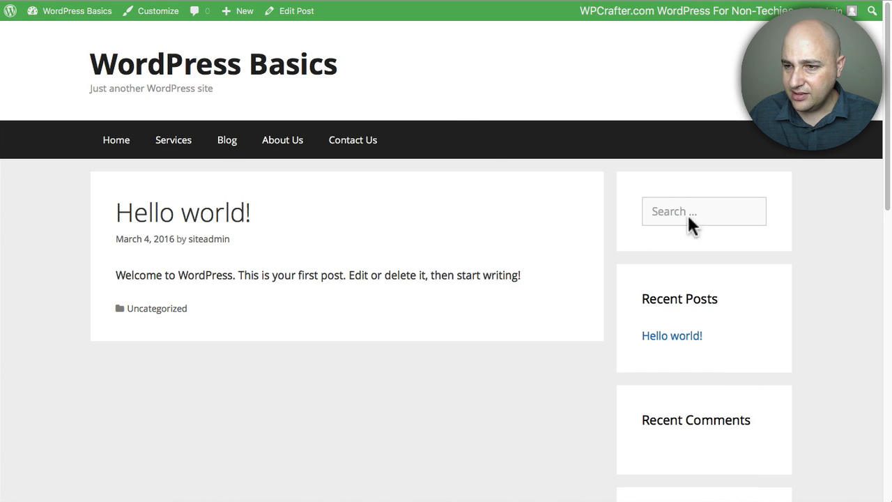
pyautogui.scroll(-3)
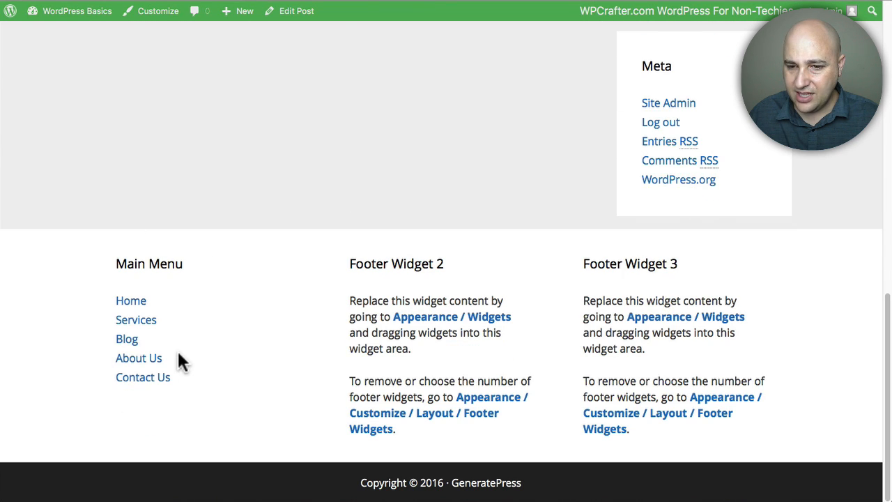
pyautogui.moveTo(240, 304)
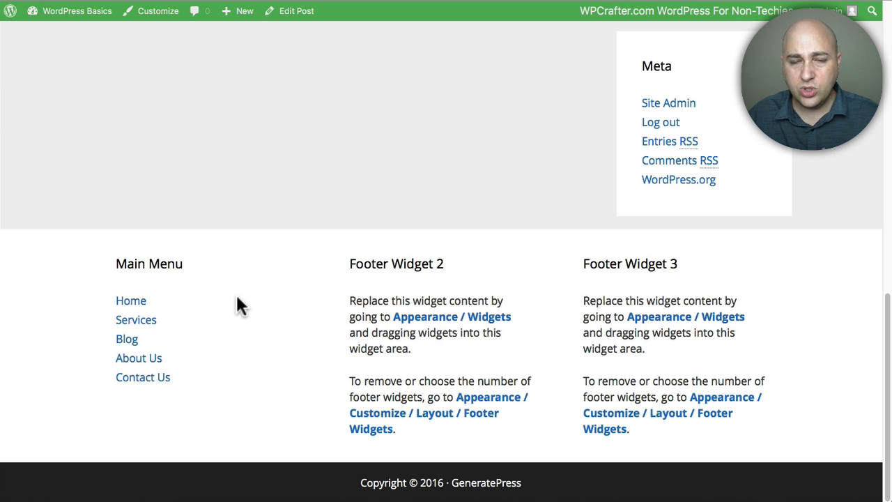
pyautogui.moveTo(306, 294)
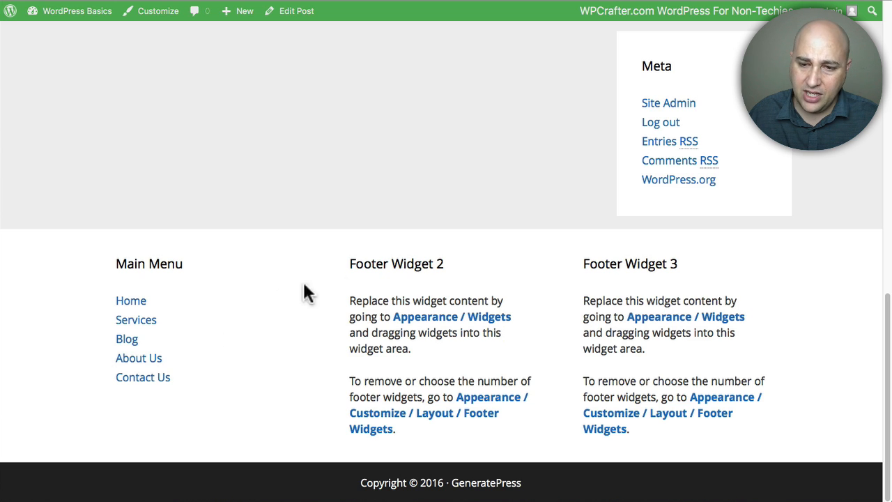
pyautogui.moveTo(348, 312)
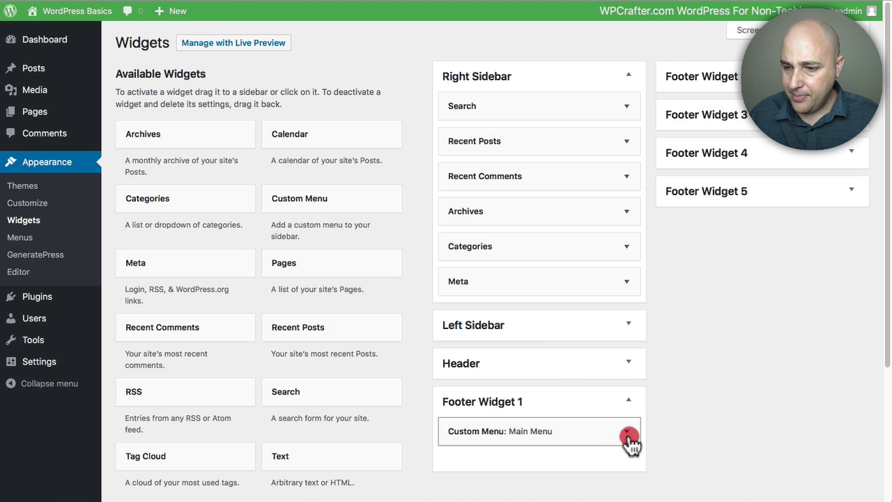
# Expand the Custom Menu widget in Footer Widget 1 to clear its Main Menu title
pyautogui.click(626, 433)
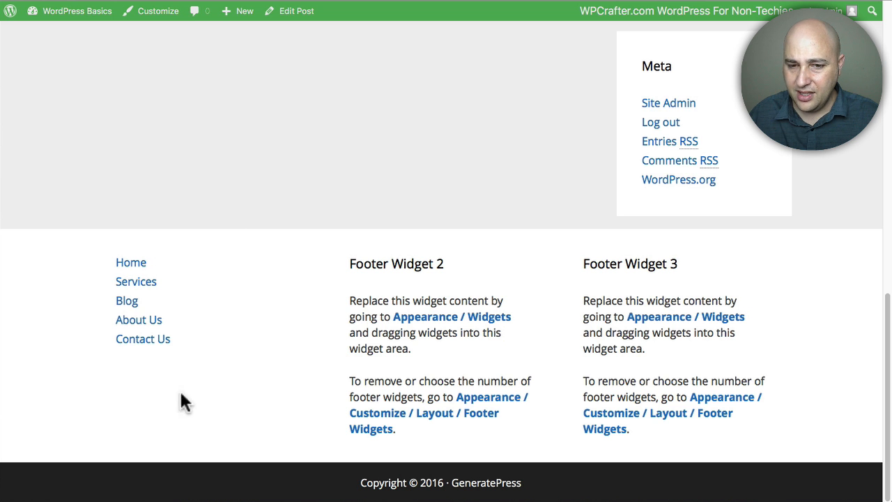
pyautogui.moveTo(146, 265)
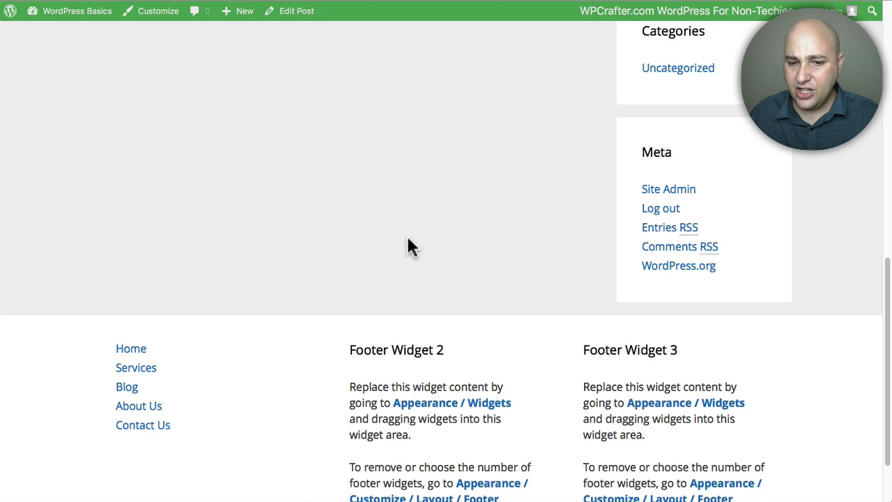
pyautogui.scroll(3)
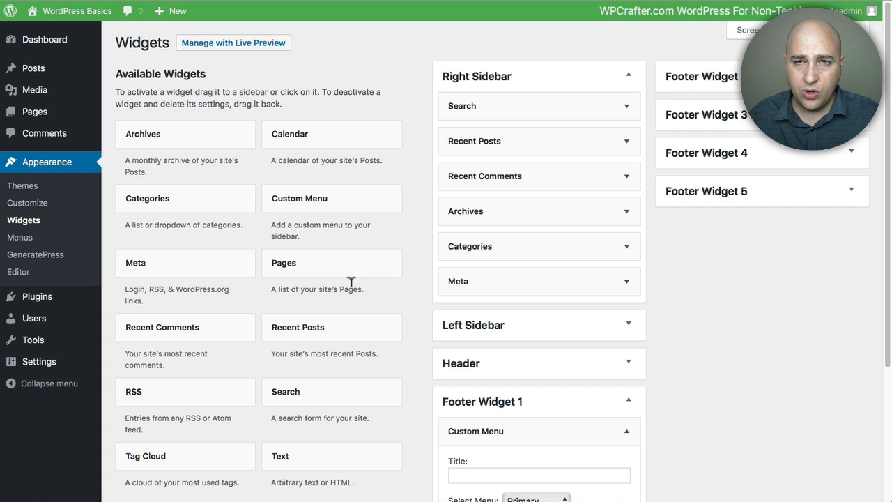
pyautogui.moveTo(307, 7)
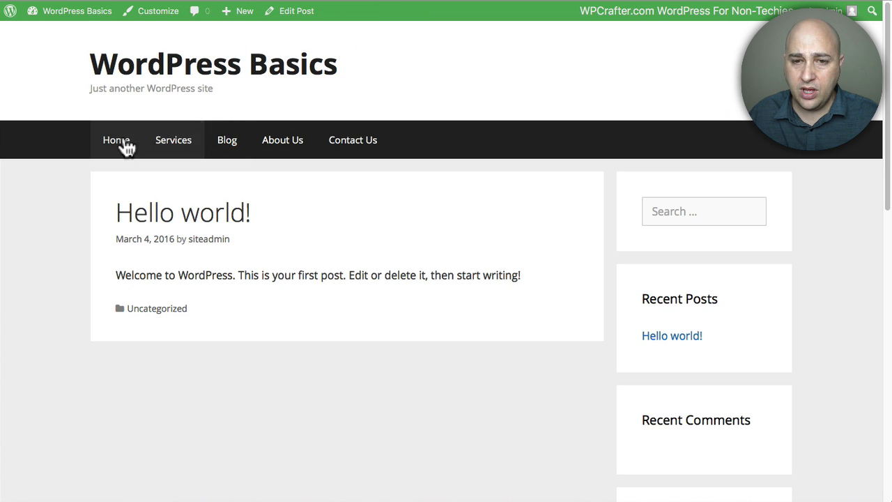
pyautogui.moveTo(360, 155)
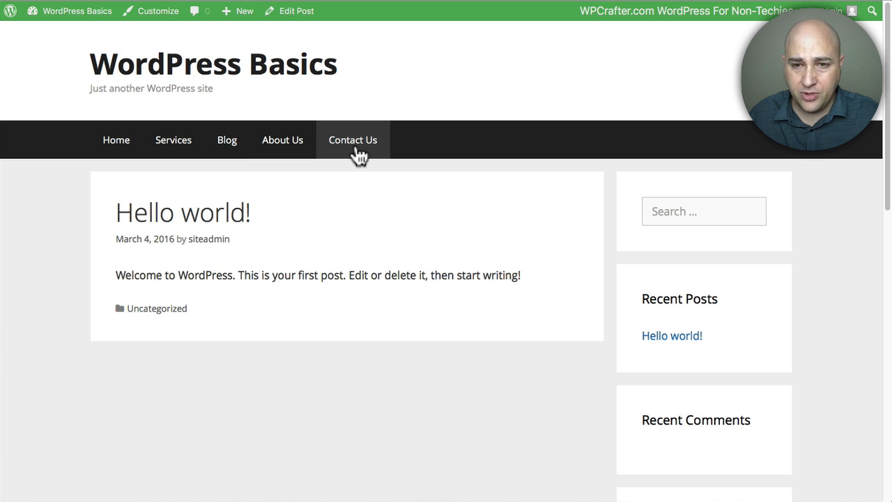
pyautogui.moveTo(371, 167)
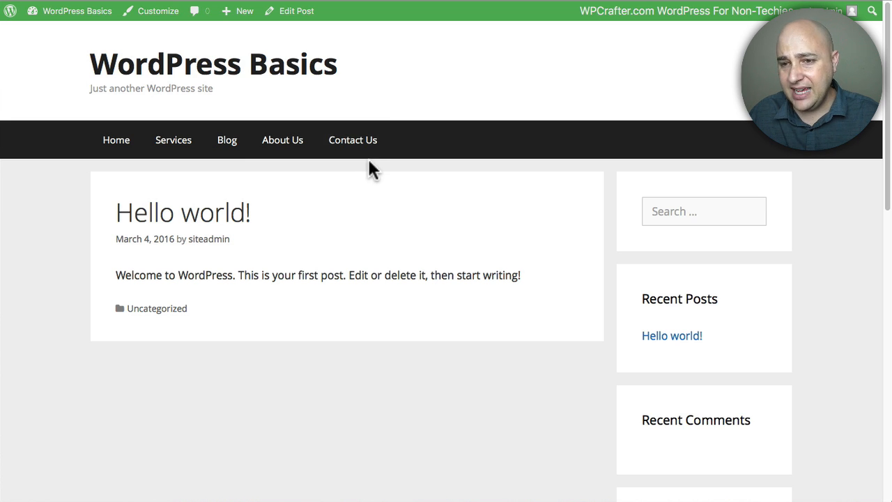
pyautogui.moveTo(578, 77)
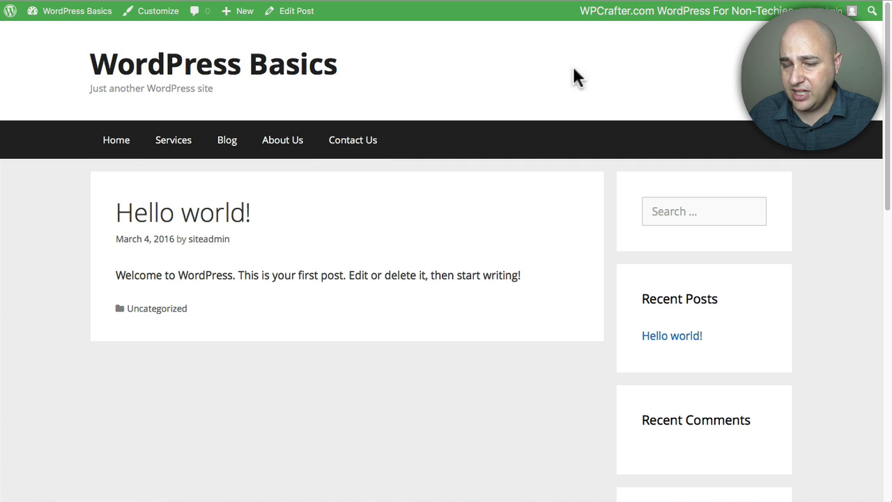
pyautogui.moveTo(159, 12)
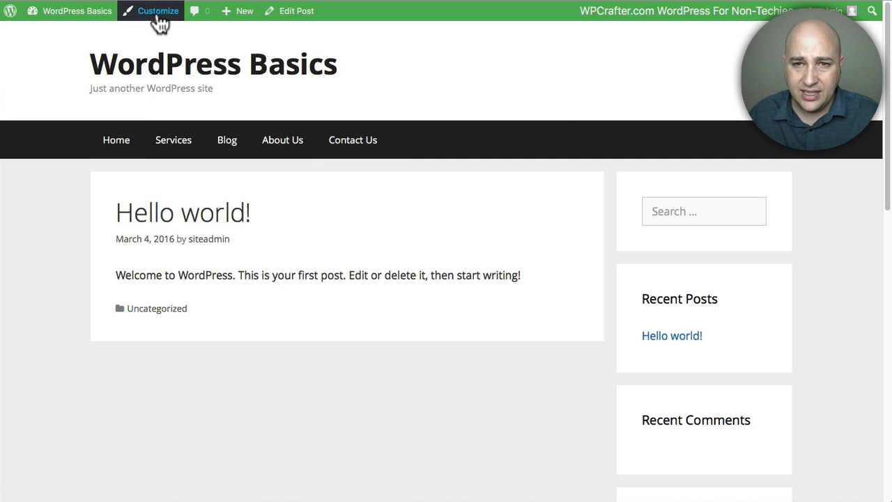
# Enter the Customizer and reach the Layout > Primary Navigation settings
pyautogui.click(159, 11)
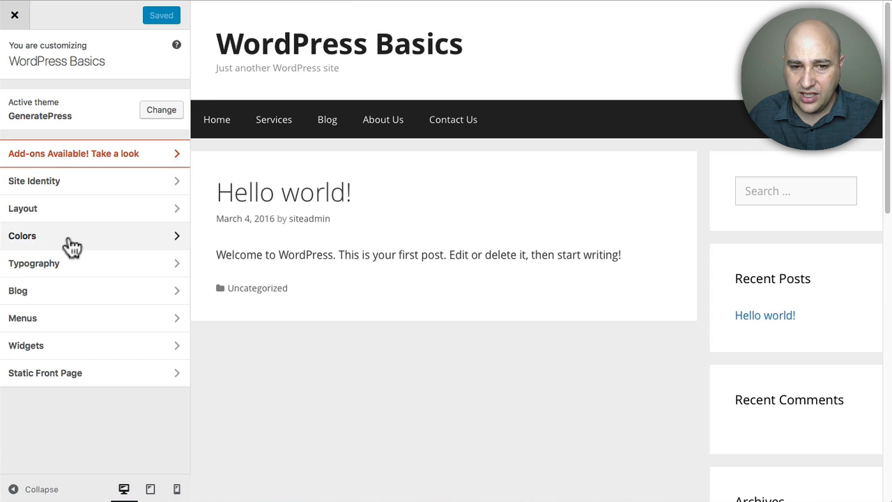
pyautogui.click(22, 208)
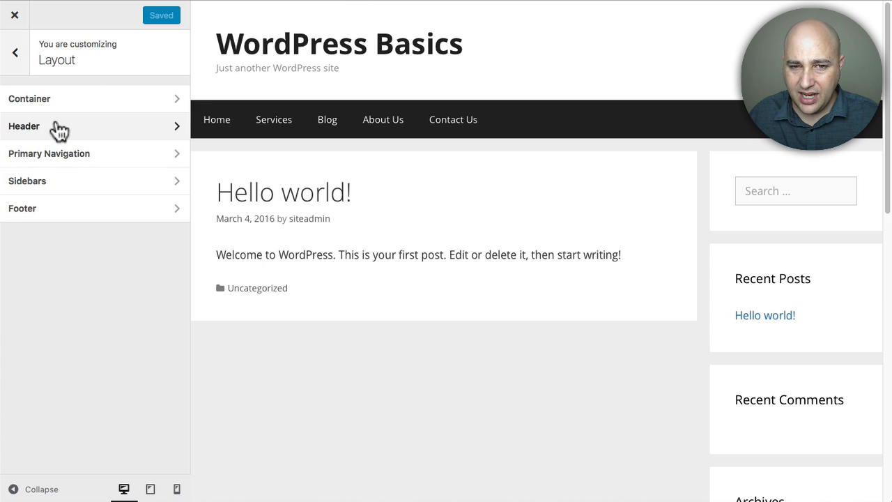
pyautogui.click(49, 153)
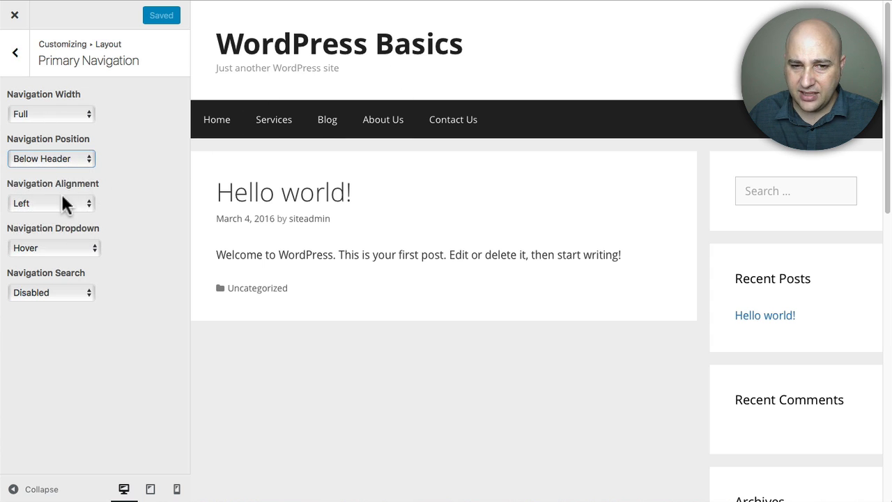
# Set Navigation Alignment to Center and Navigation Position to Float Right
pyautogui.click(50, 204)
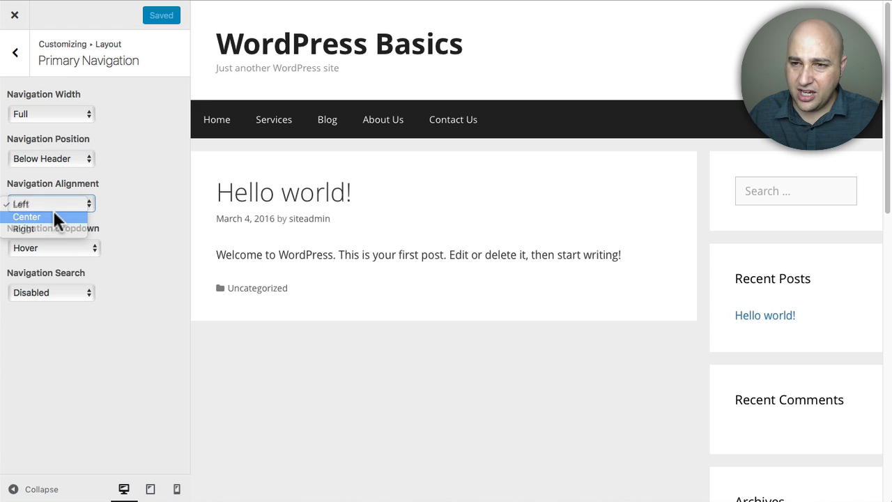
pyautogui.click(29, 216)
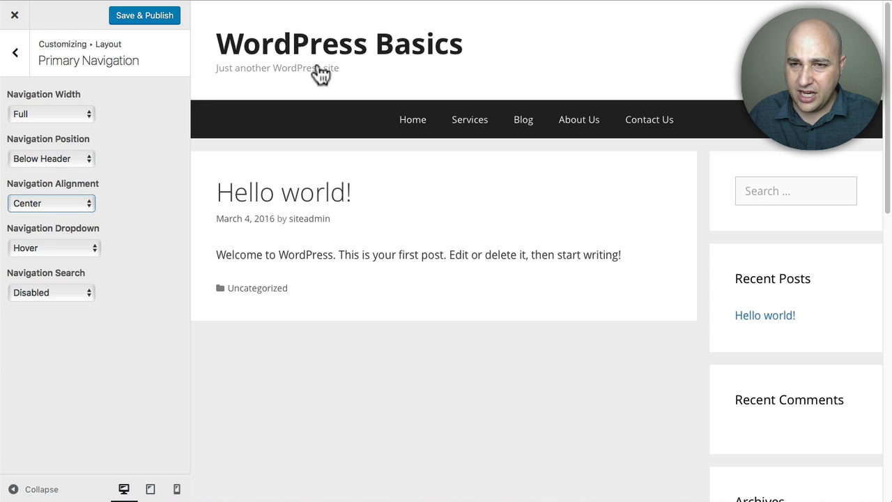
pyautogui.click(50, 204)
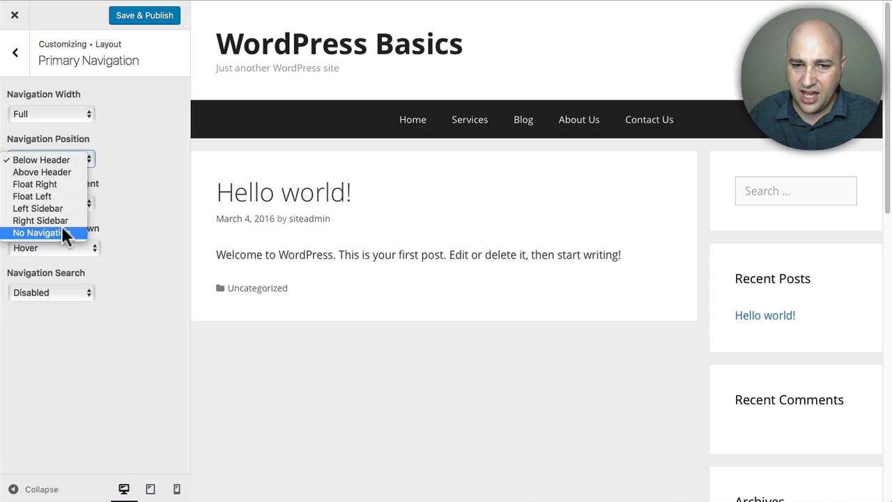
pyautogui.moveTo(58, 173)
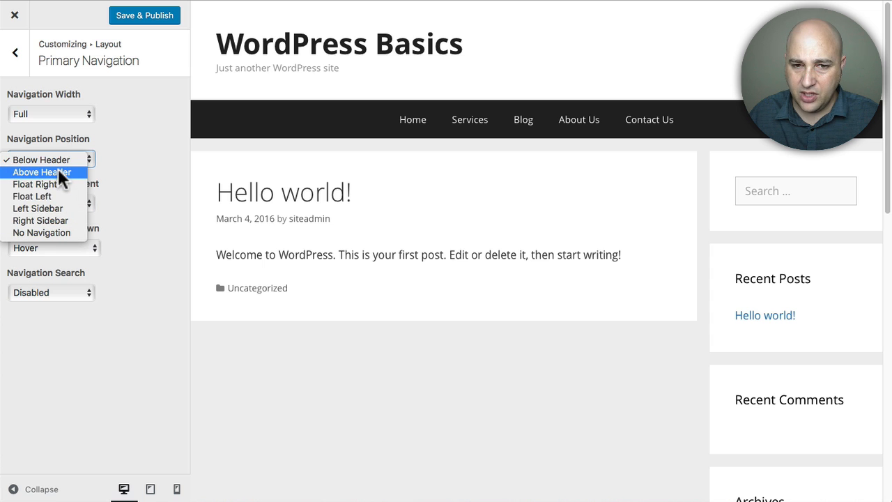
pyautogui.click(33, 184)
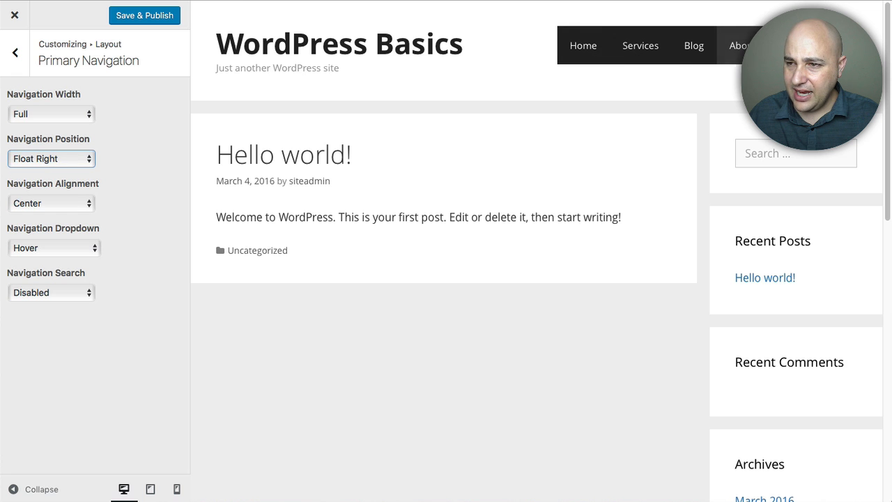
pyautogui.moveTo(426, 86)
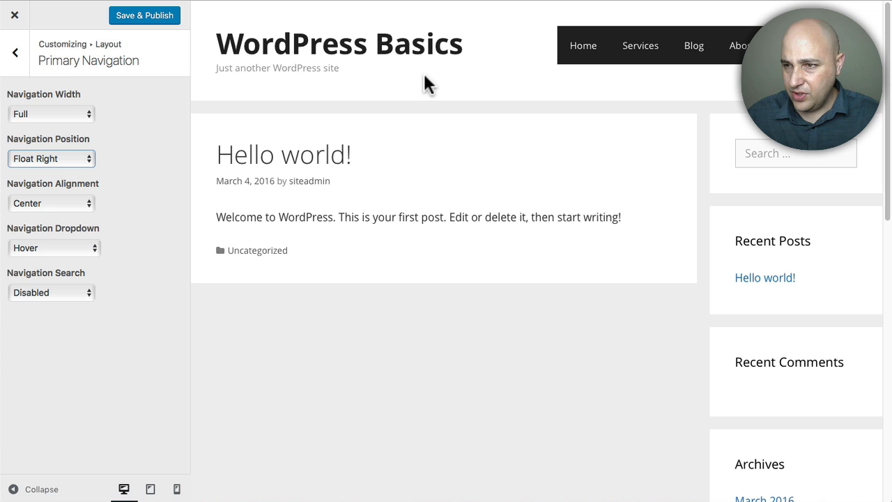
pyautogui.moveTo(631, 50)
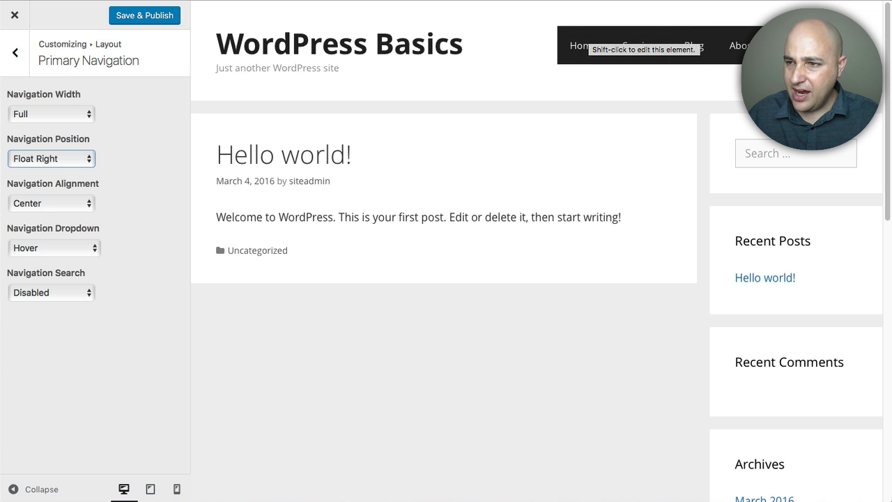
pyautogui.moveTo(363, 103)
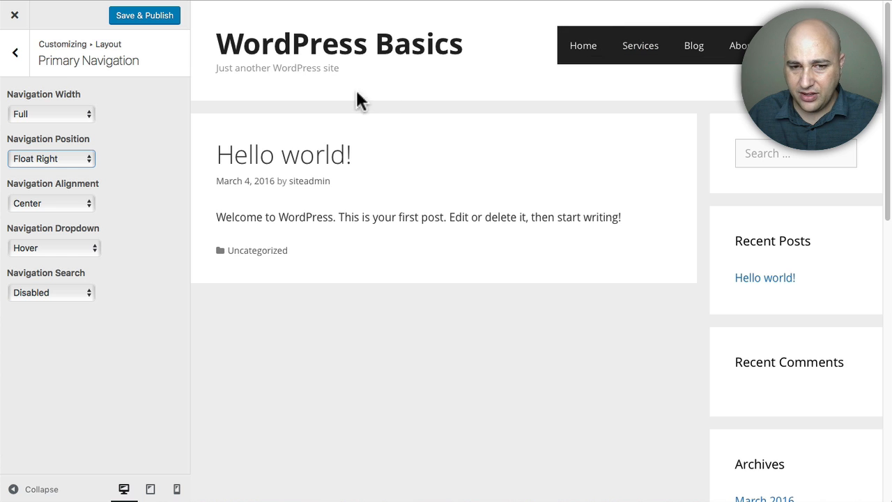
pyautogui.moveTo(137, 153)
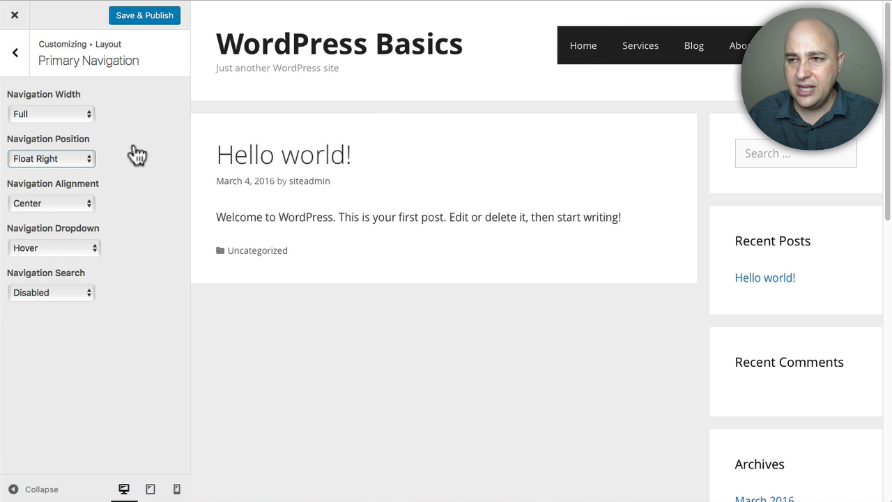
pyautogui.moveTo(142, 152)
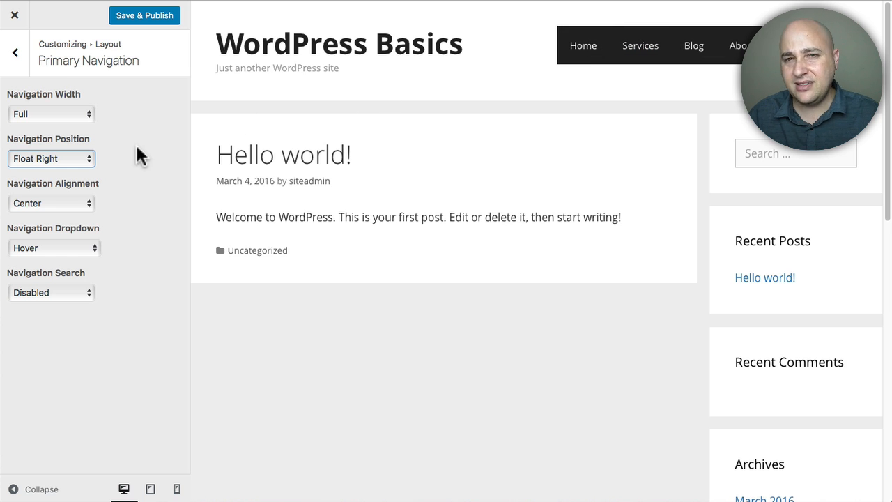